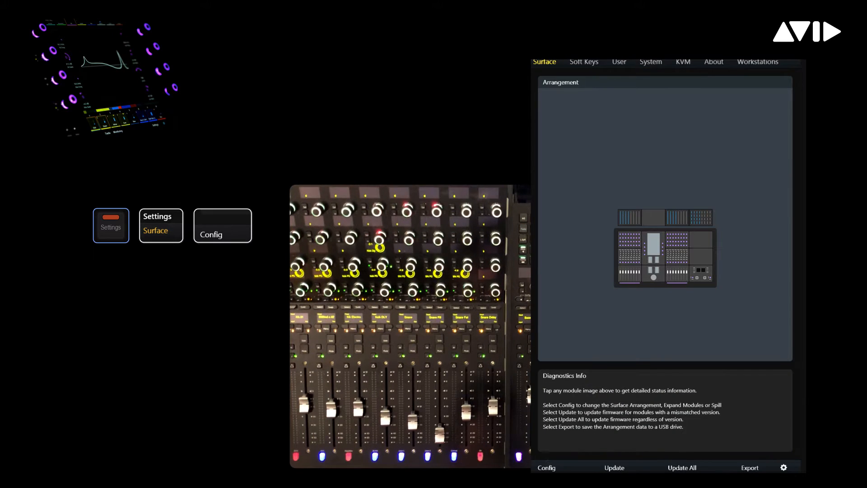
# - Choose Config, then Expand, then Knob to change the expand knob modules
pyautogui.click(546, 468)
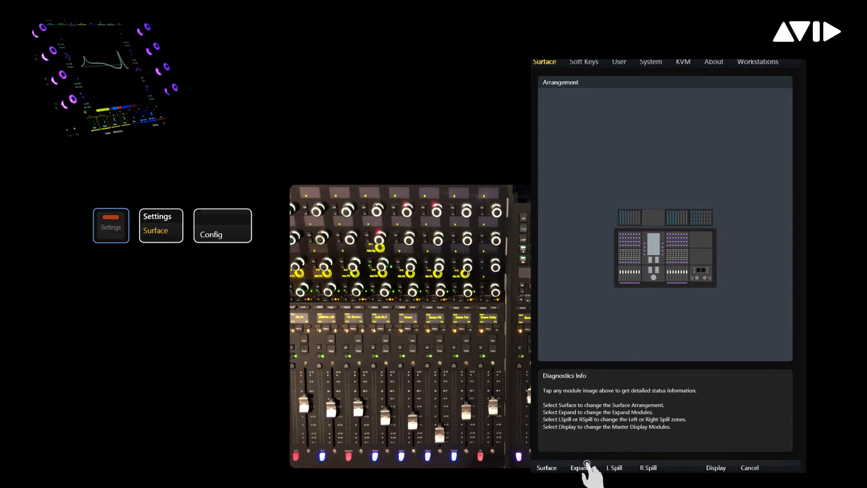
pyautogui.click(579, 468)
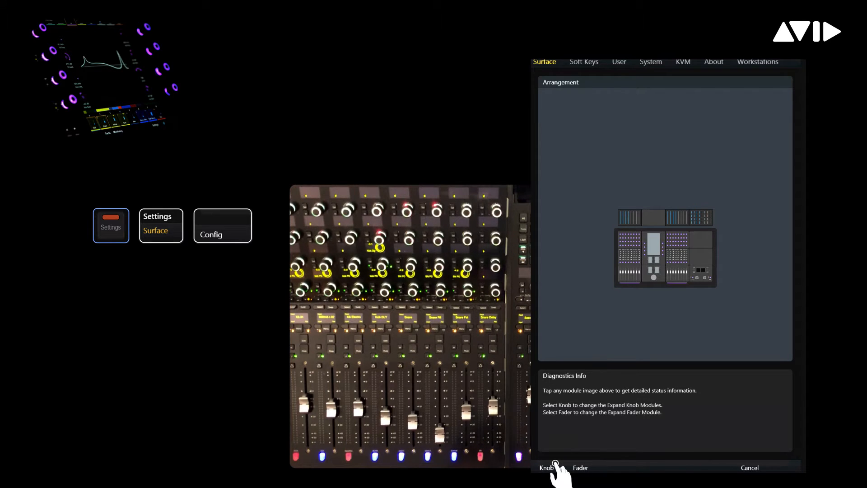
pyautogui.click(546, 468)
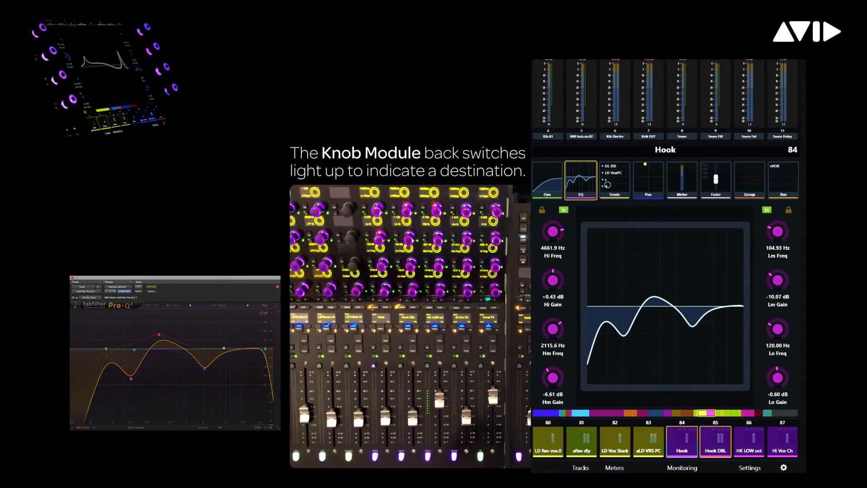
# - Show the Hook track's sends, view its compressor under Dyn, then return to Sends
pyautogui.click(613, 180)
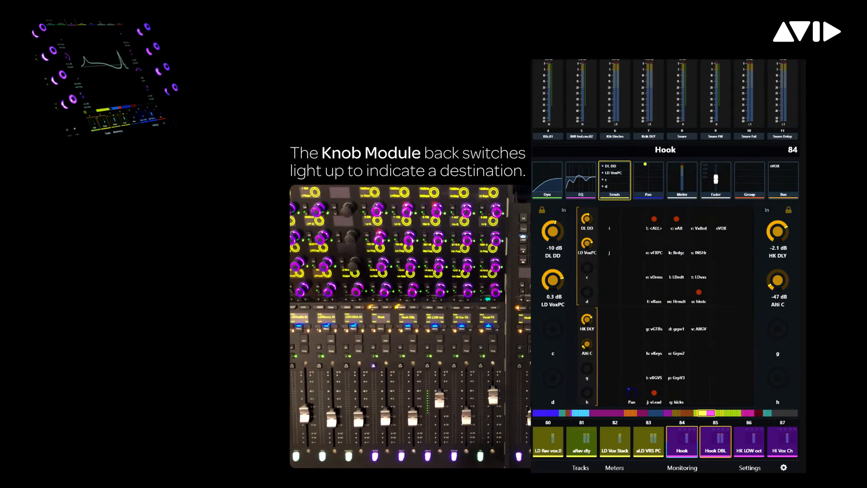
pyautogui.click(721, 343)
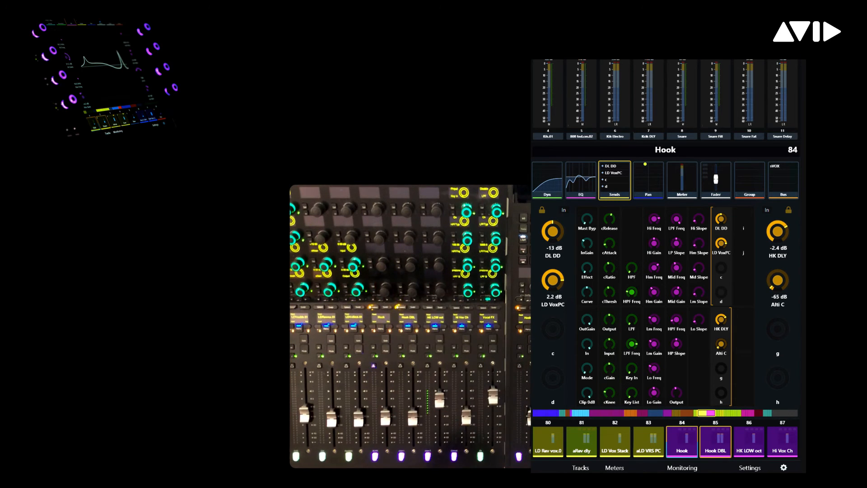
pyautogui.click(546, 180)
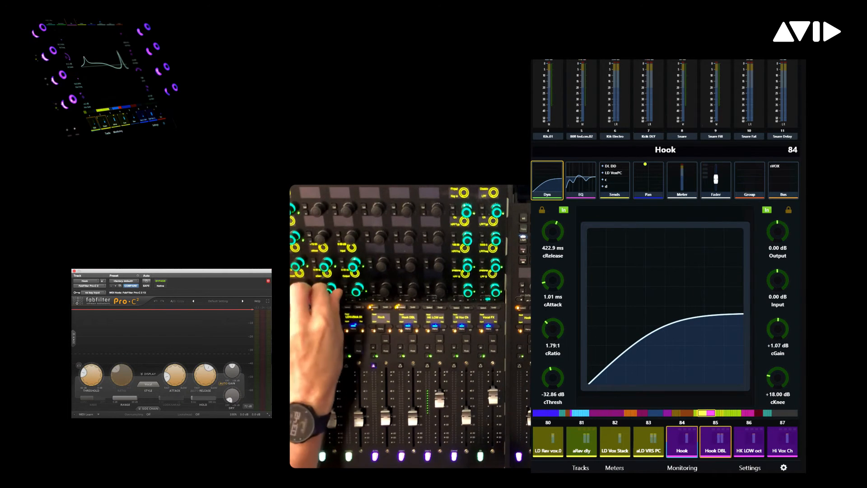
pyautogui.click(614, 180)
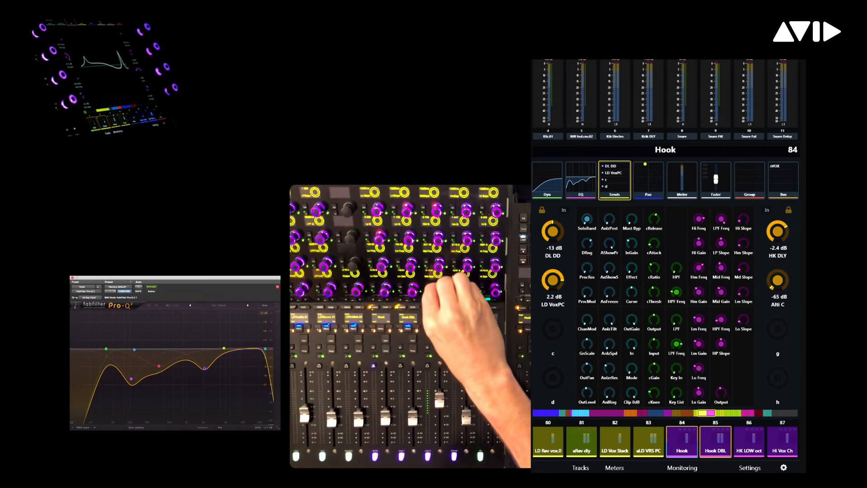
# - Attention Hook DBL to show its EQ, then attention the HK LOW oct track
pyautogui.click(581, 181)
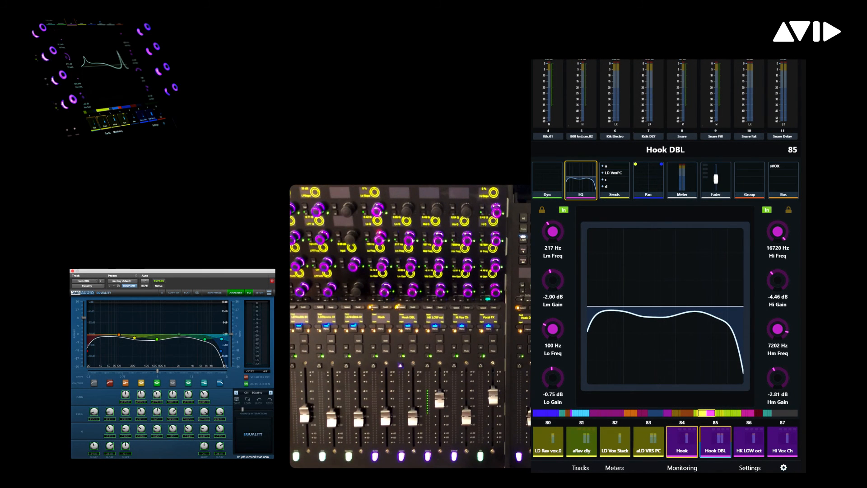
pyautogui.click(749, 442)
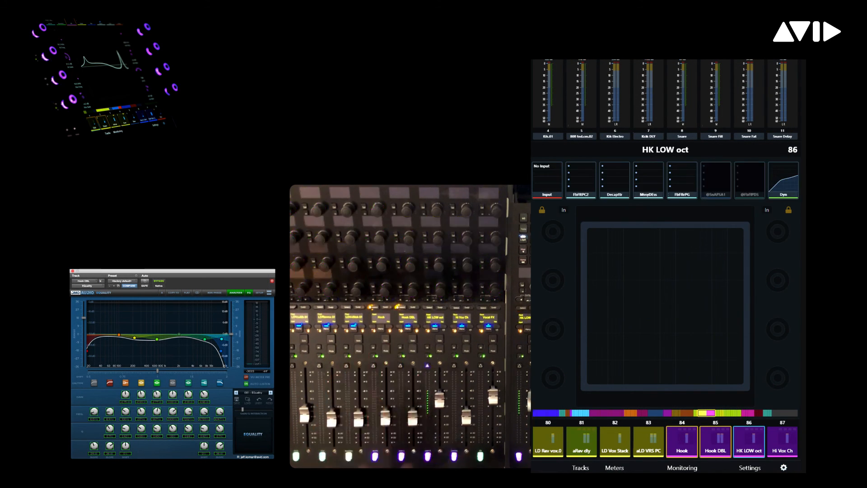